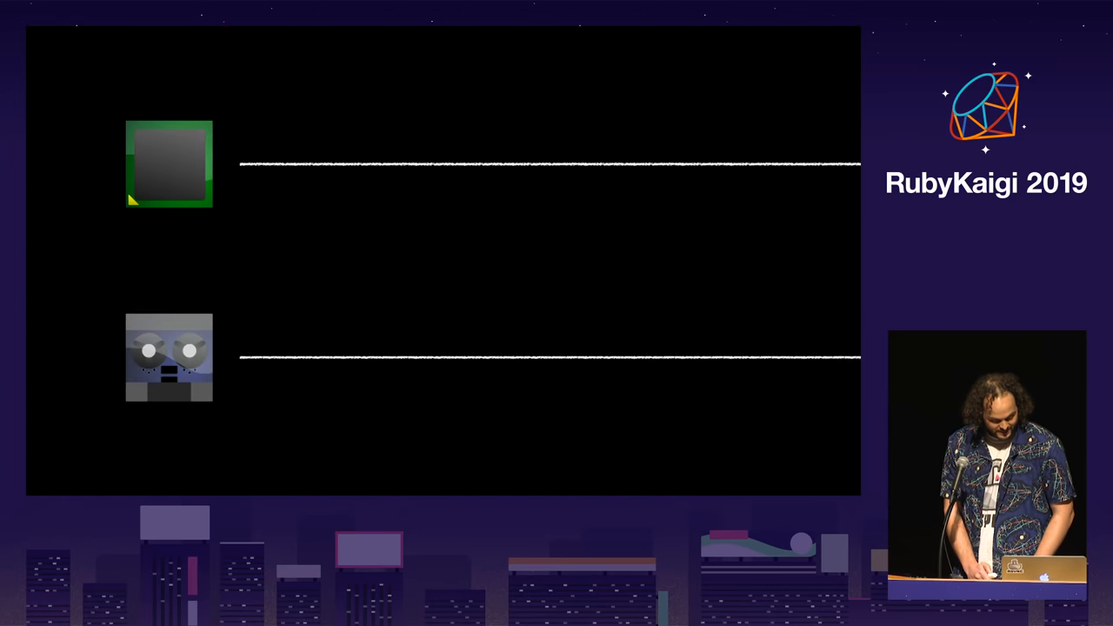
pyautogui.press('Right')
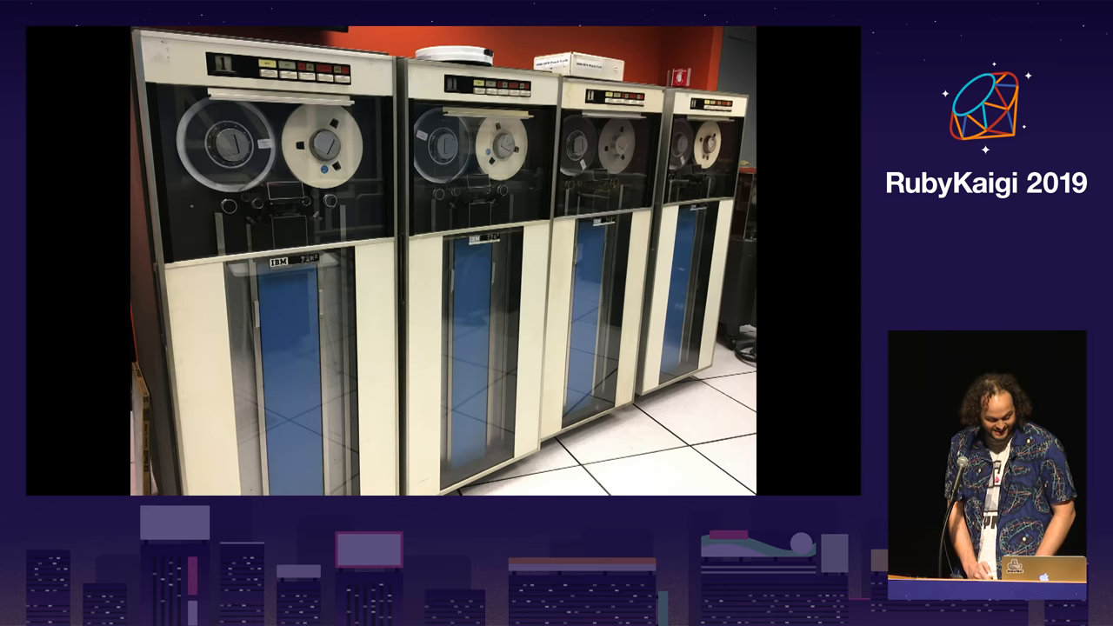
pyautogui.press('Right')
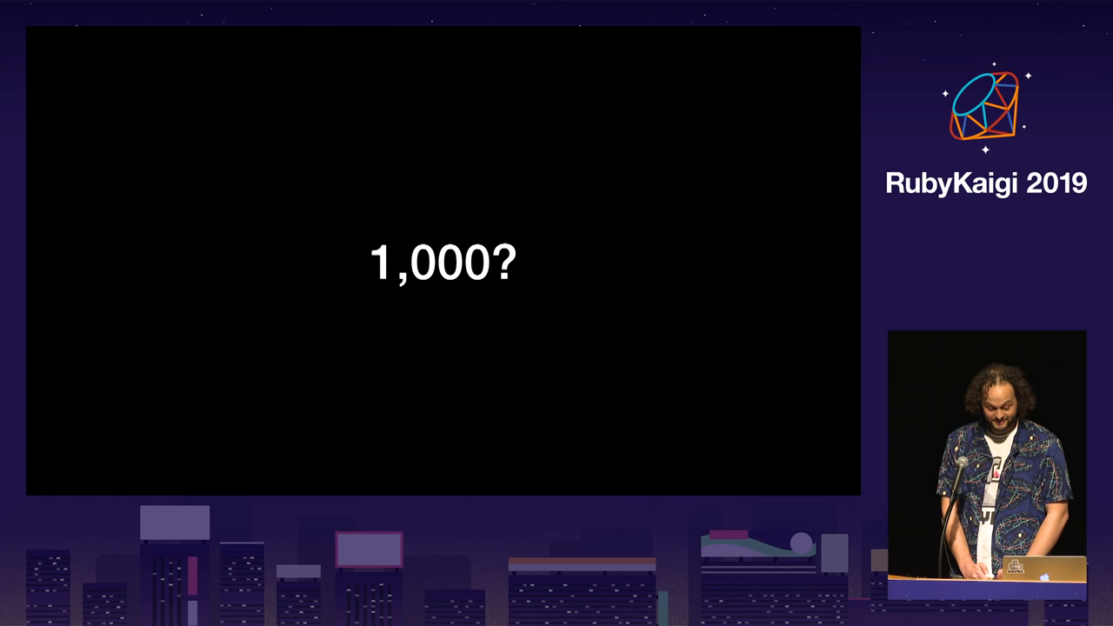
pyautogui.press('right')
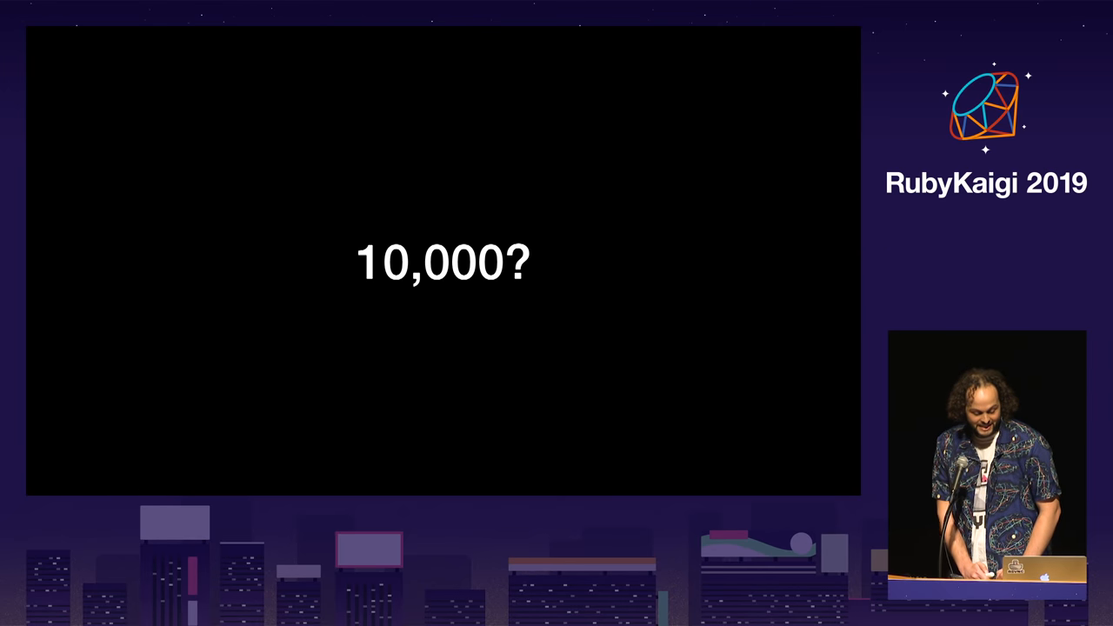
pyautogui.press('right')
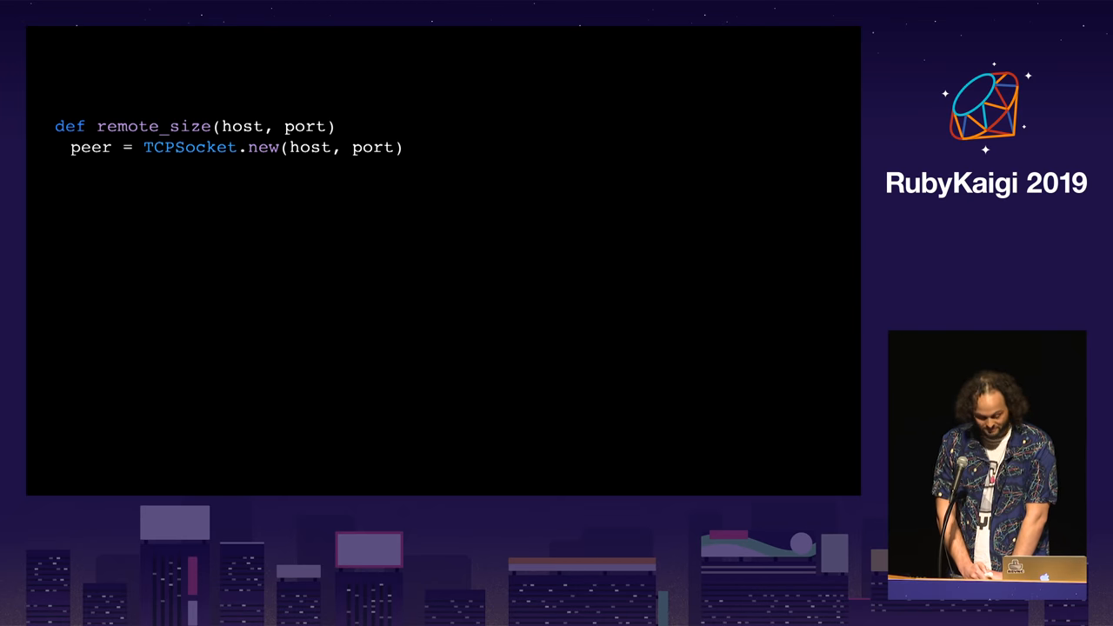
pyautogui.write('count = 0')
pyautogui.write('read_more = lambda do')
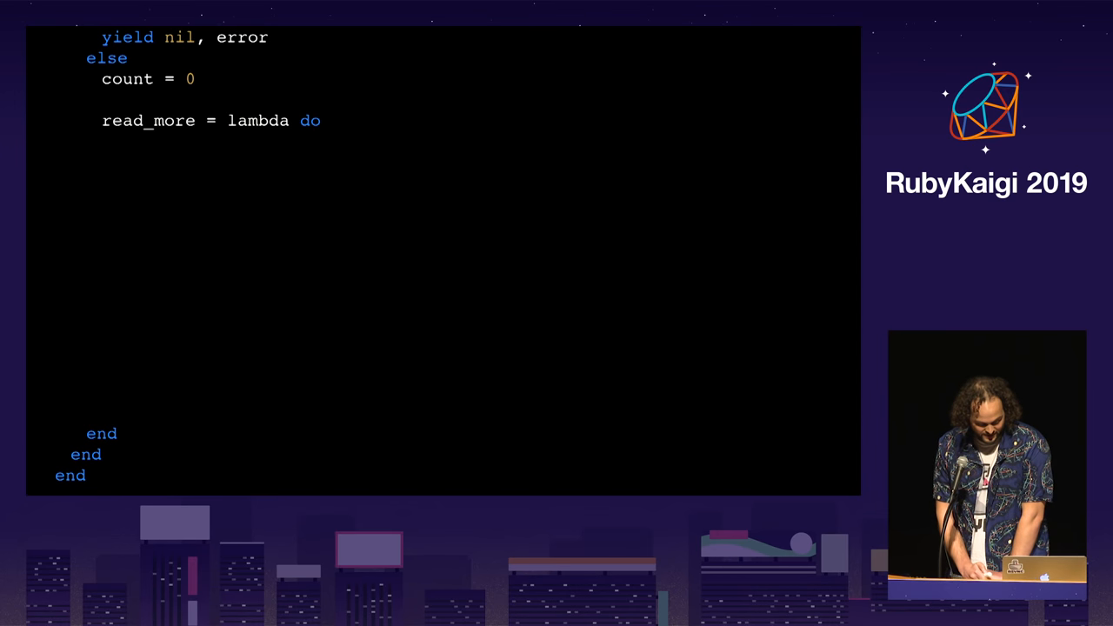
pyautogui.write('peer.read(1024) do |buffer, error|')
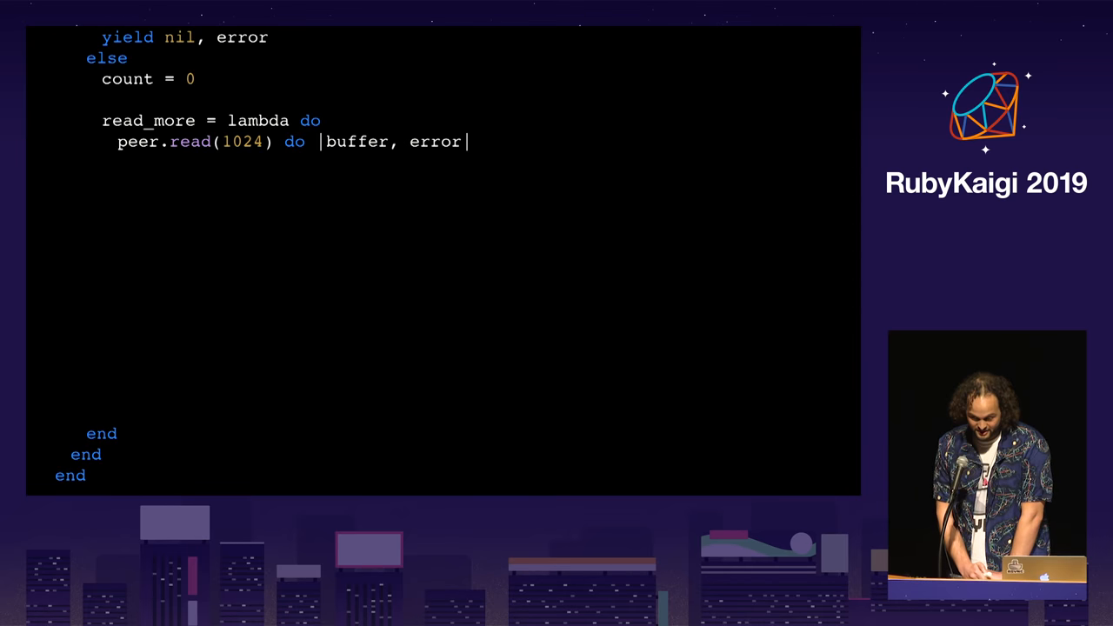
pyautogui.write('if error')
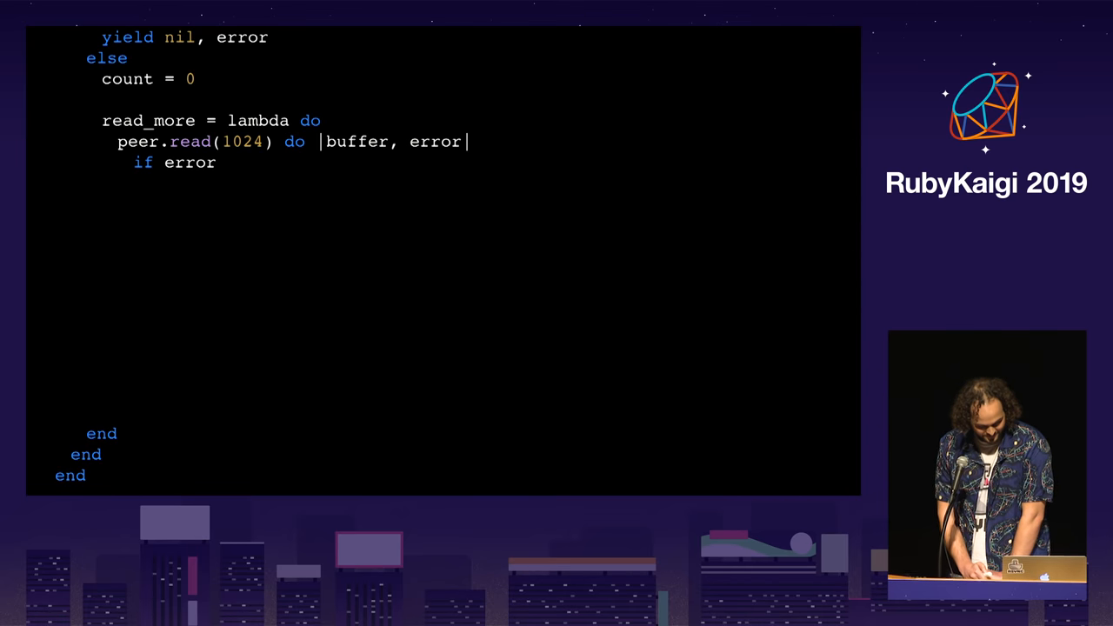
pyautogui.write('yield nil, error')
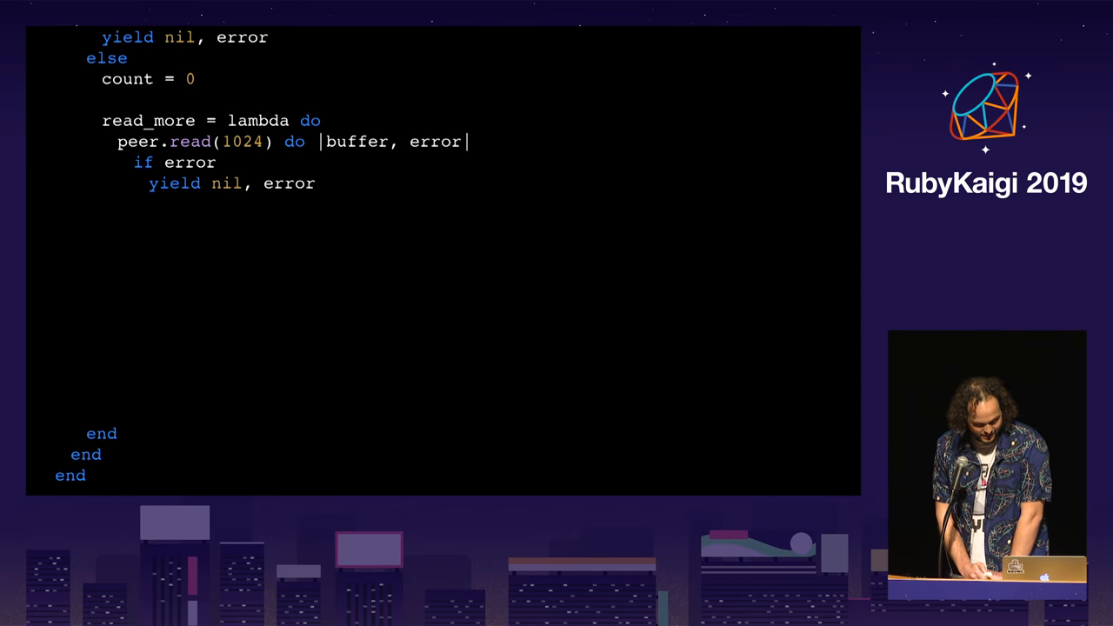
pyautogui.write('elsif buffer')
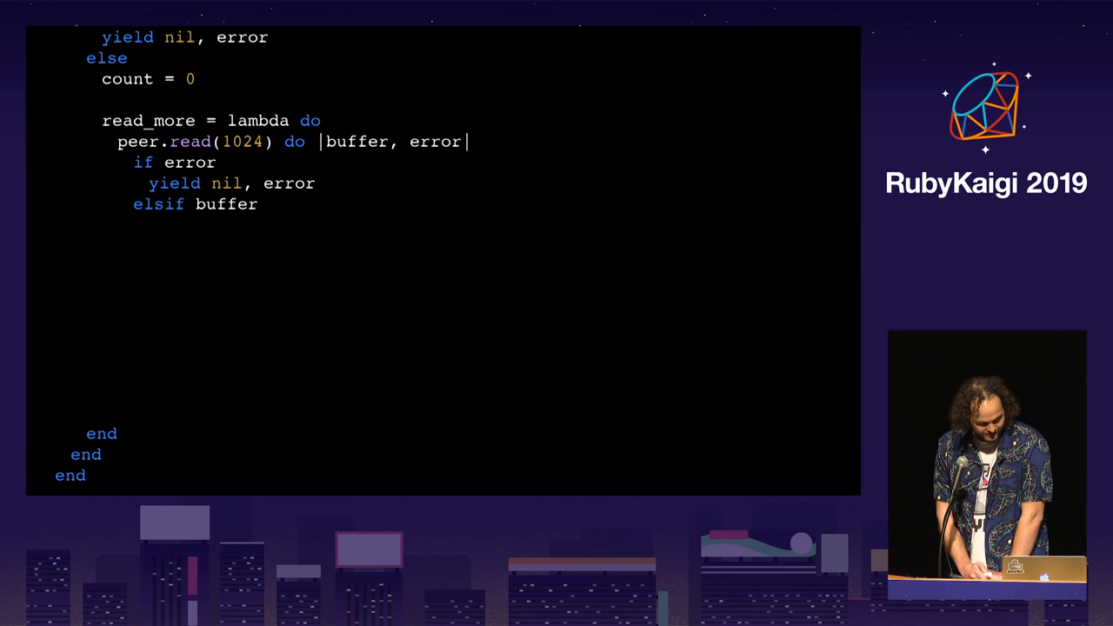
pyautogui.write('count += buffer.bytesize')
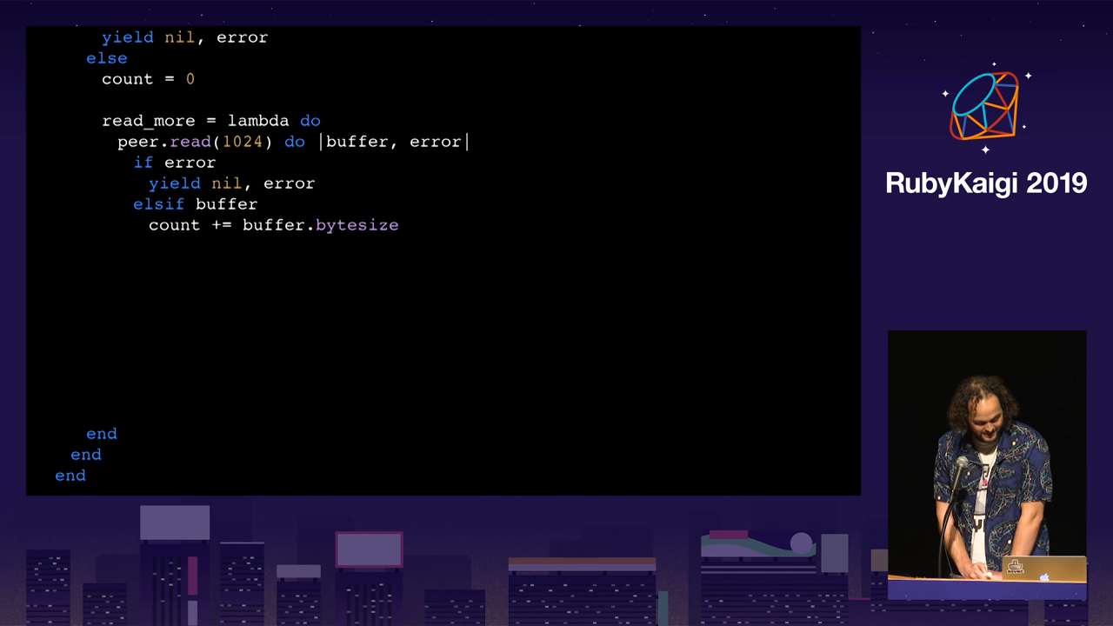
pyautogui.write('read_more.call')
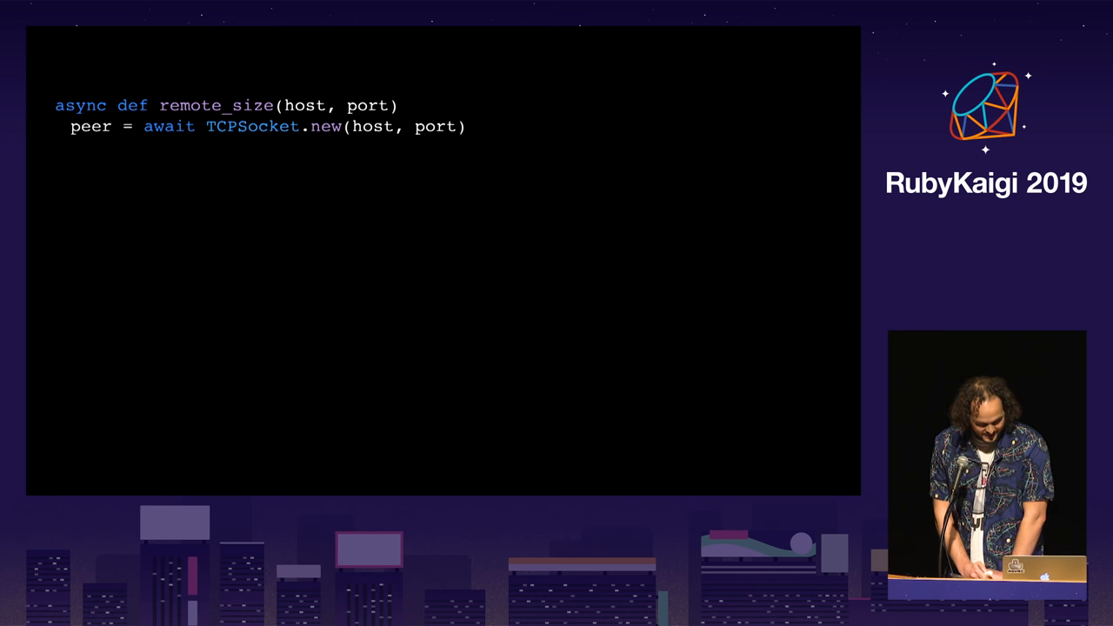
pyautogui.write('count = 0')
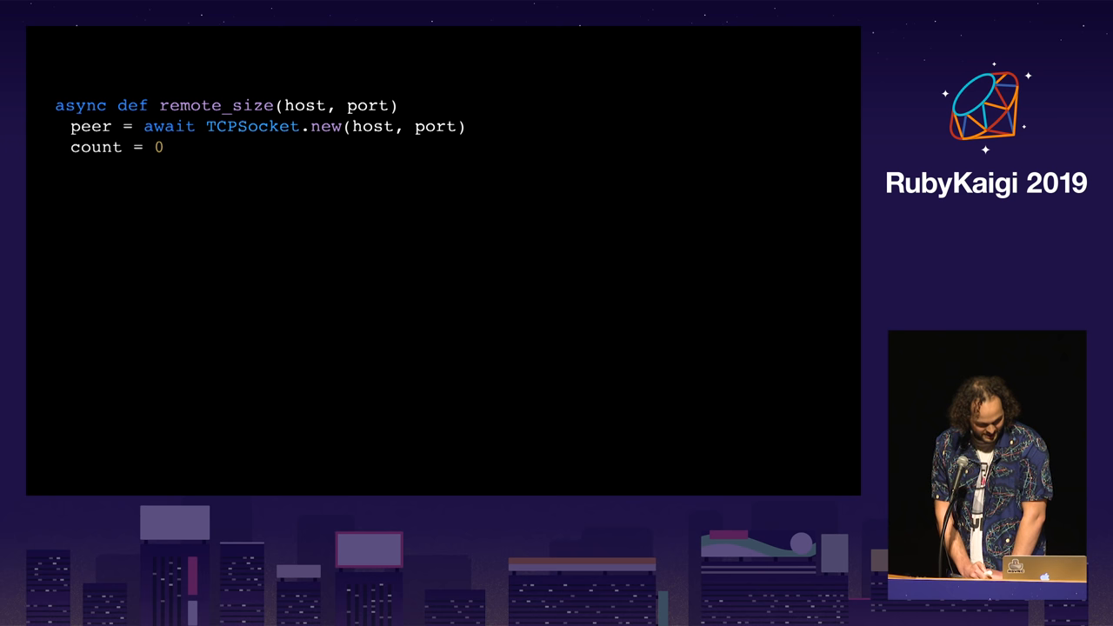
pyautogui.press('Right')
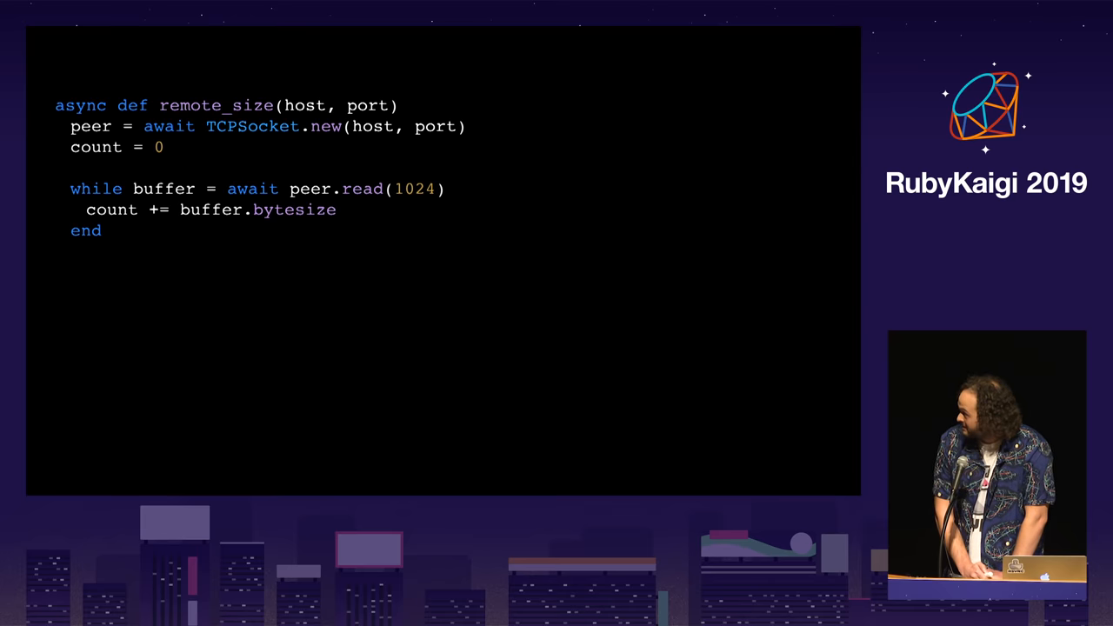
pyautogui.write('return count')
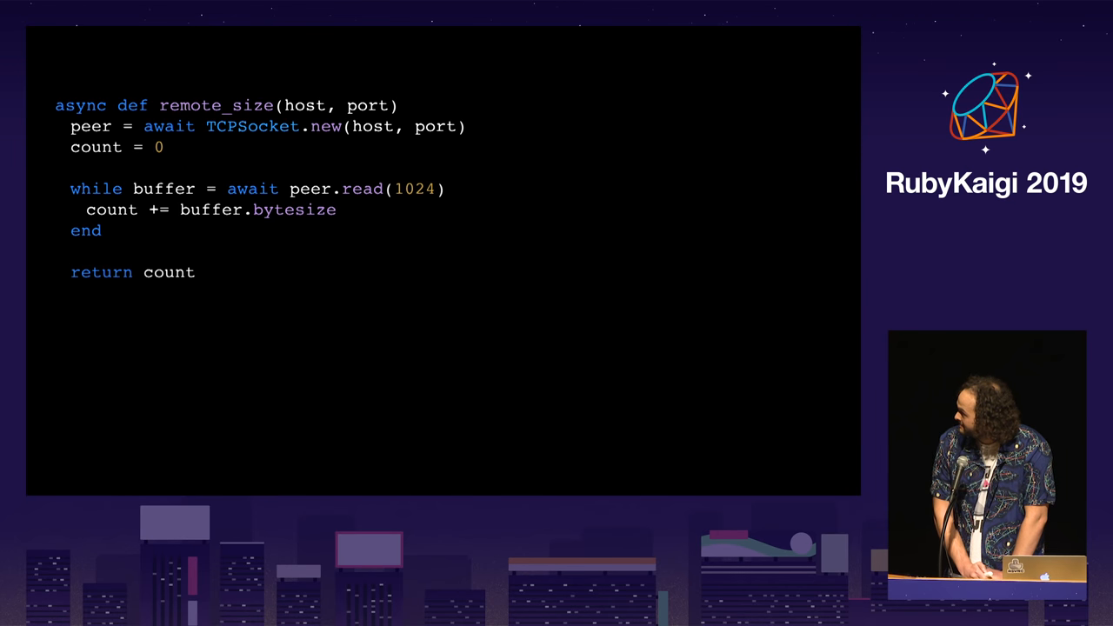
pyautogui.press('Right')
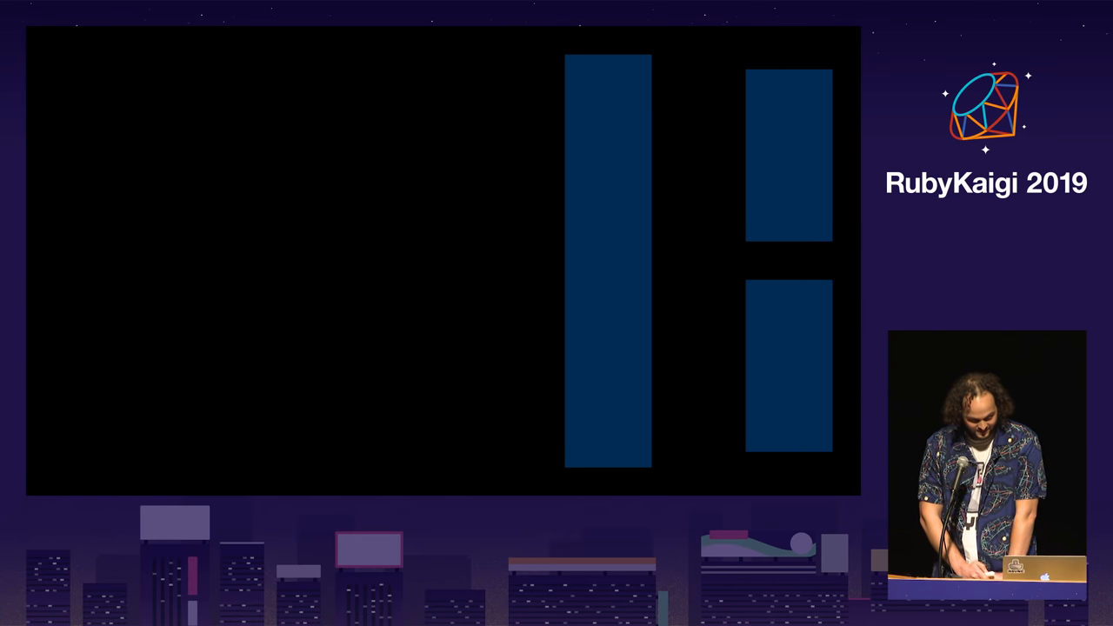
pyautogui.write('def add(sum)')
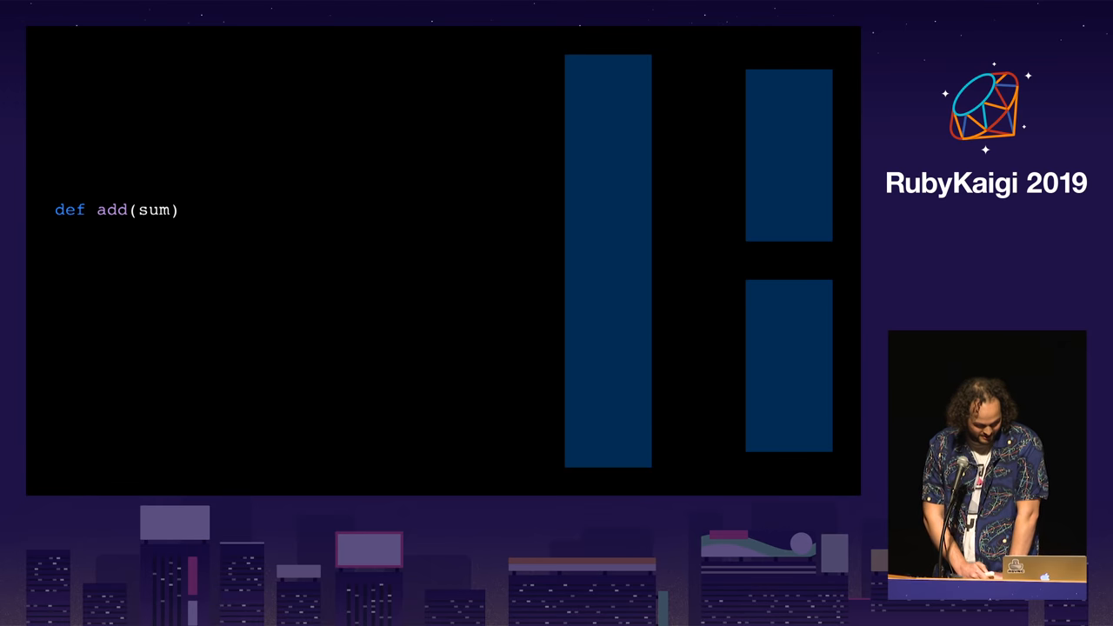
pyautogui.write('return sum')
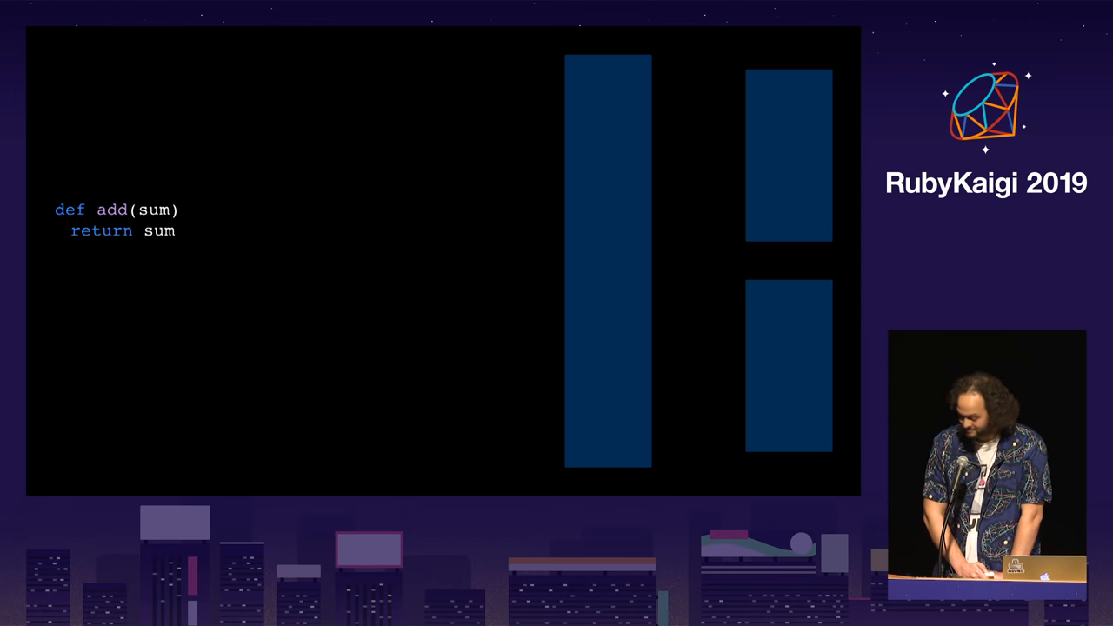
pyautogui.write('end')
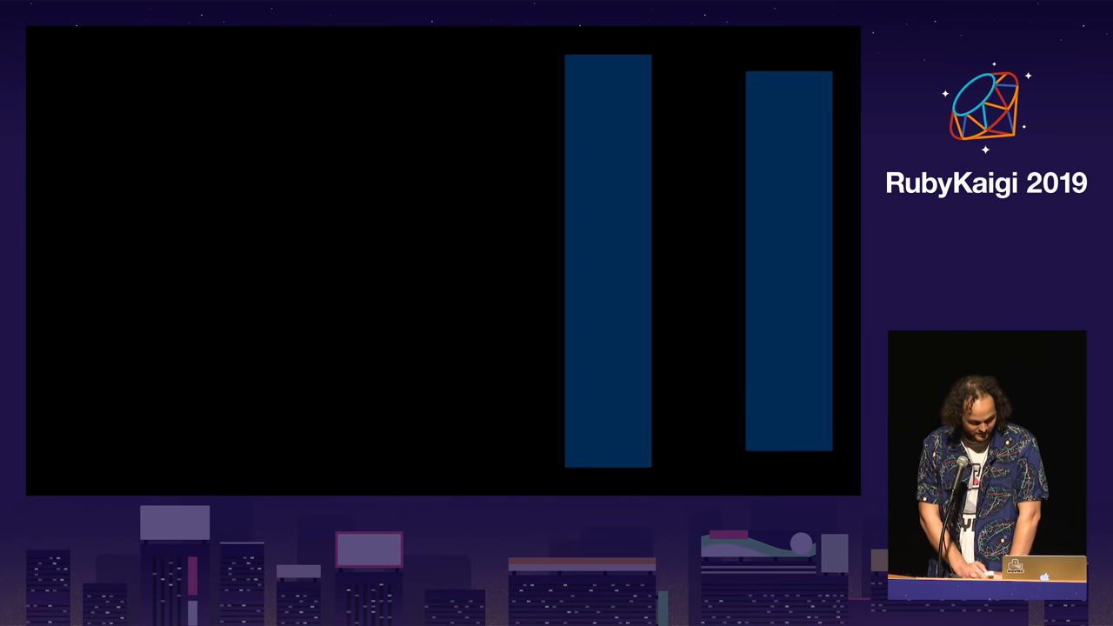
pyautogui.write('add = Fiber.new do |sum|')
pyautogui.write('while true')
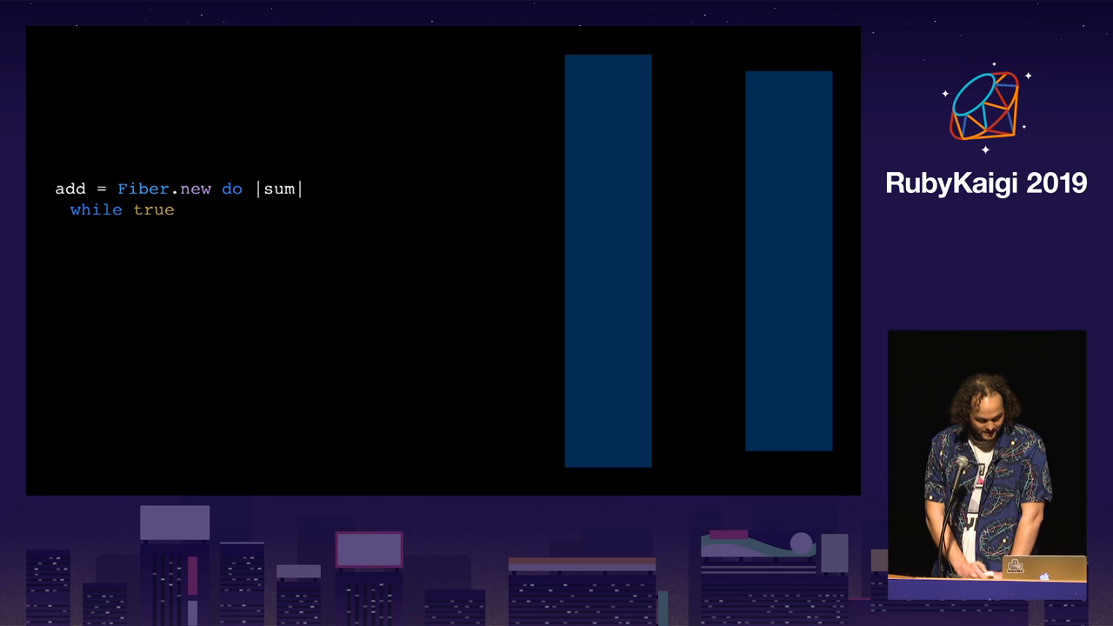
pyautogui.write('sum += Fiber.yield(sum)')
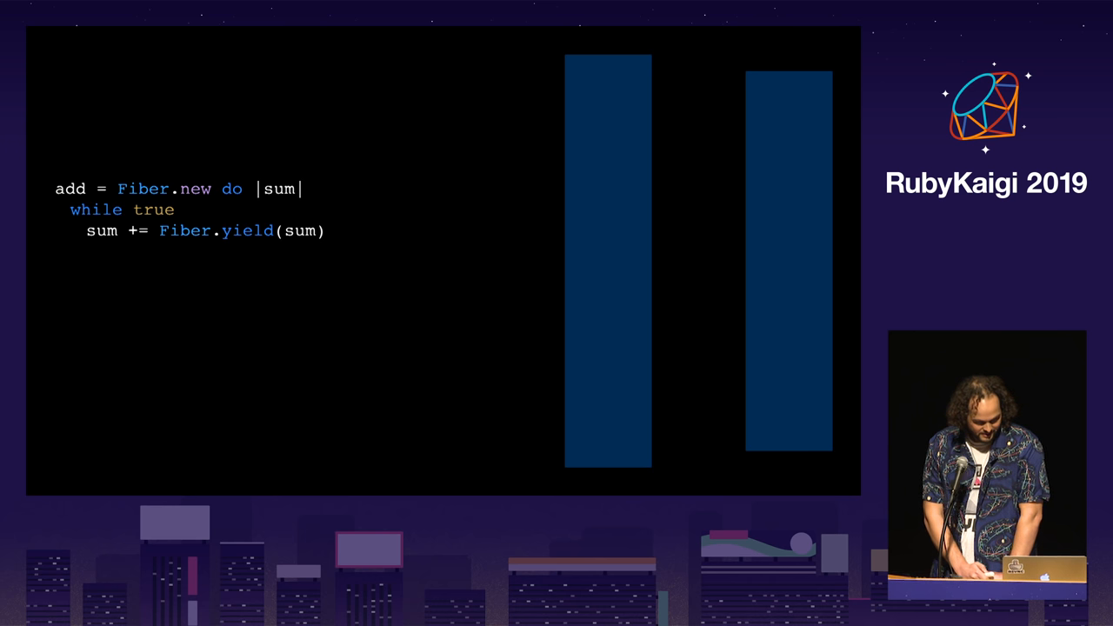